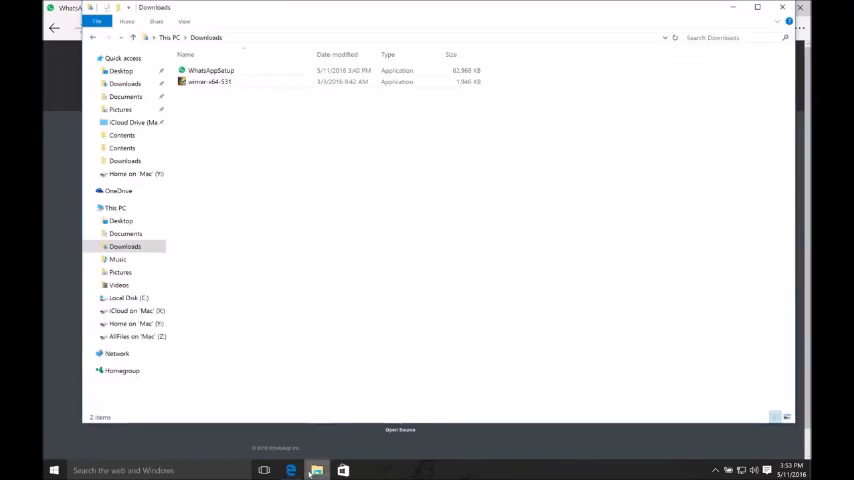
Run the WhatsAppSetup installer from Downloads to install and launch WhatsApp
left_click(210, 70)
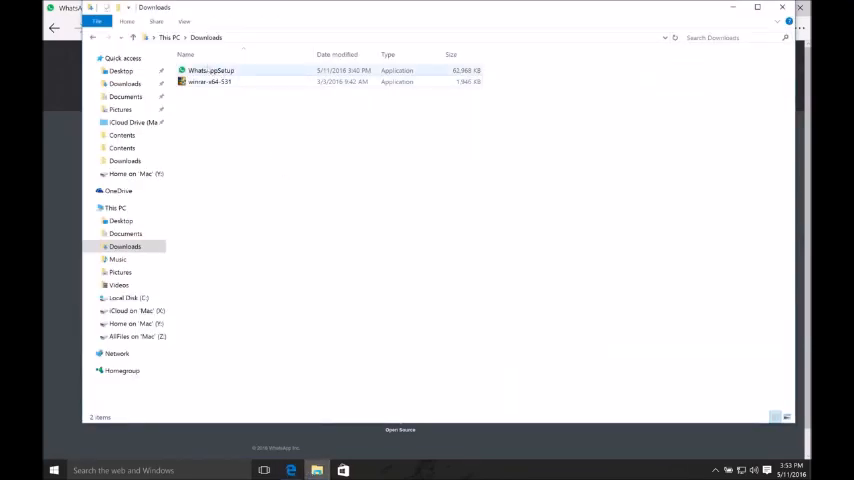
left_click(210, 70)
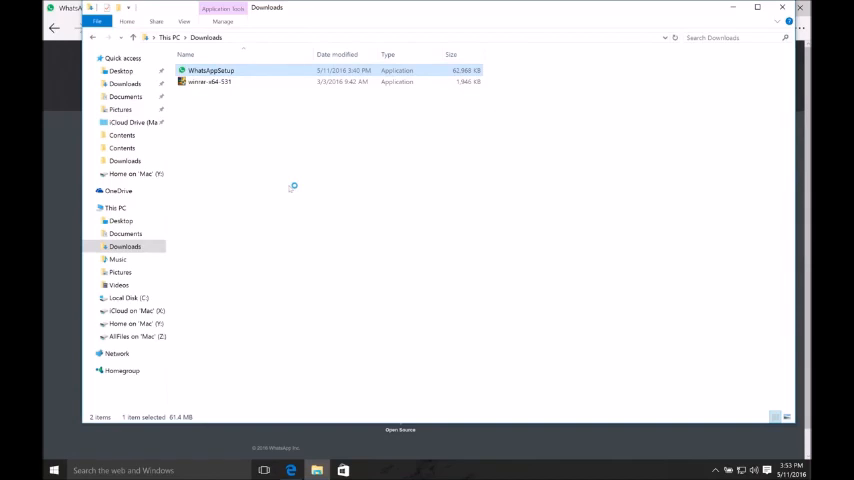
double_click(210, 70)
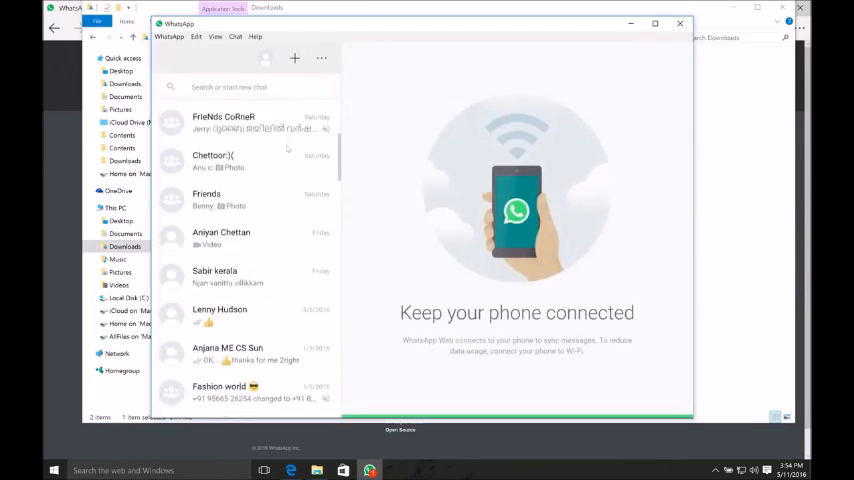
scroll("down", 3)
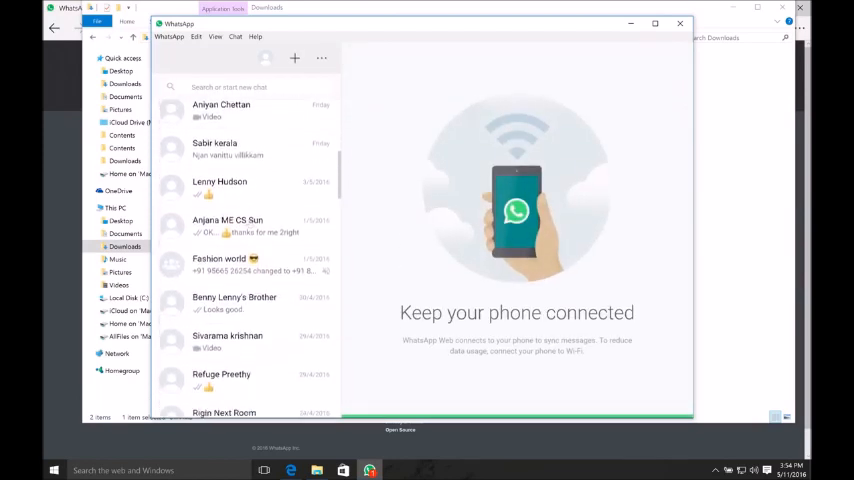
scroll("down", 3)
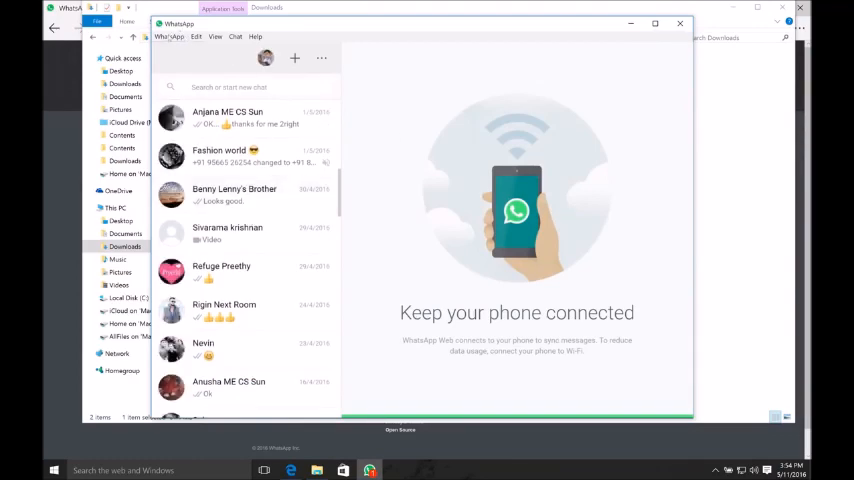
Browse the View, WhatsApp and Edit menus' shortcuts, ending on View's zoom options
left_click(216, 36)
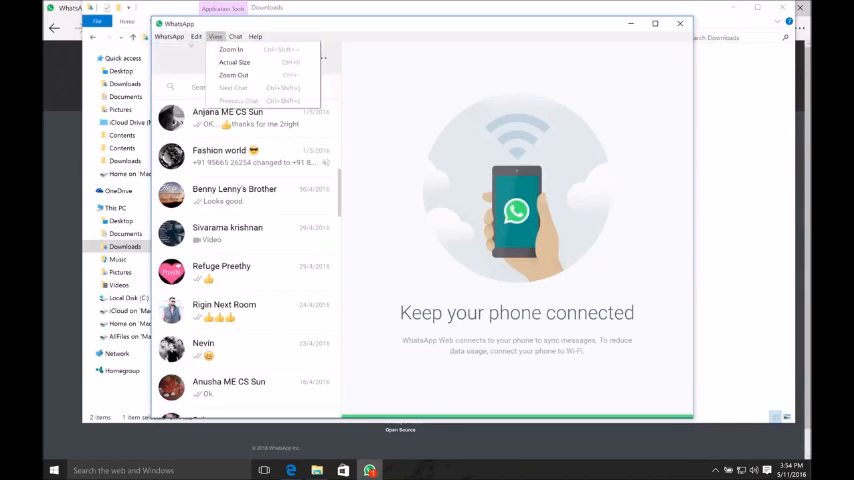
left_click(168, 36)
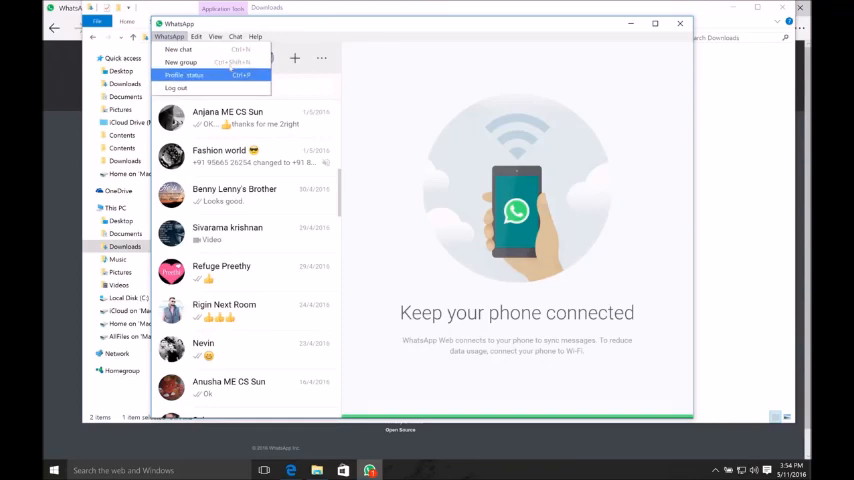
mouse_move(184, 76)
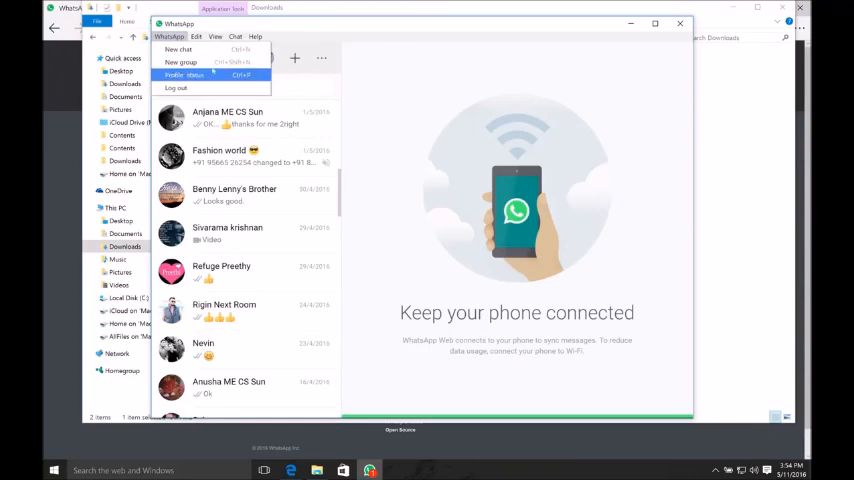
left_click(196, 36)
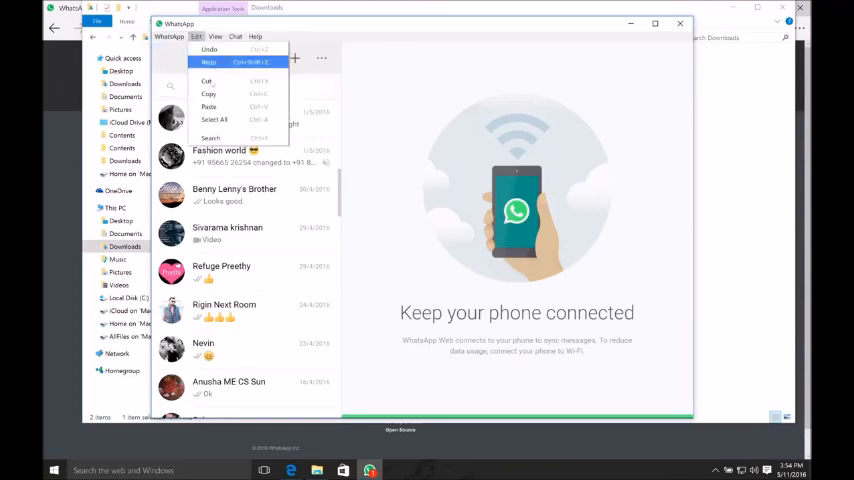
mouse_move(208, 94)
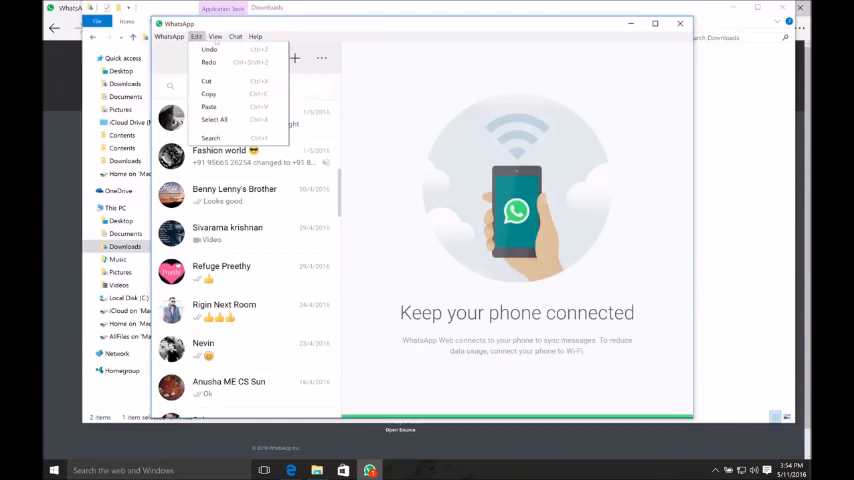
left_click(216, 36)
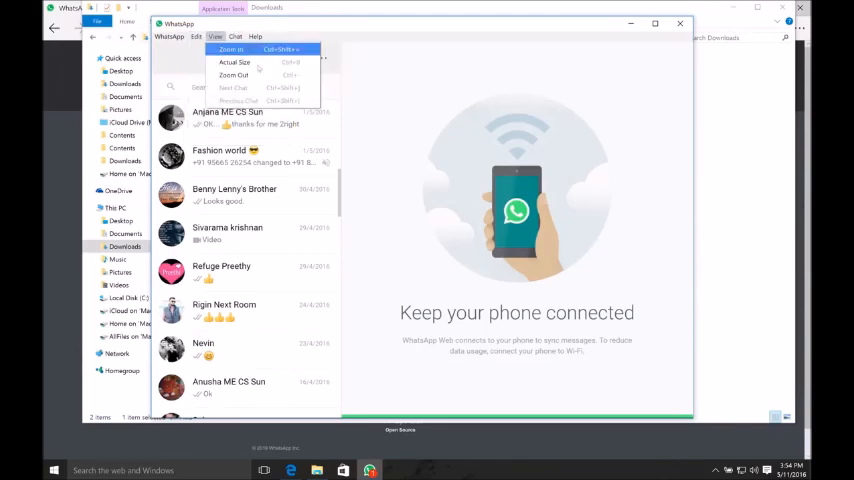